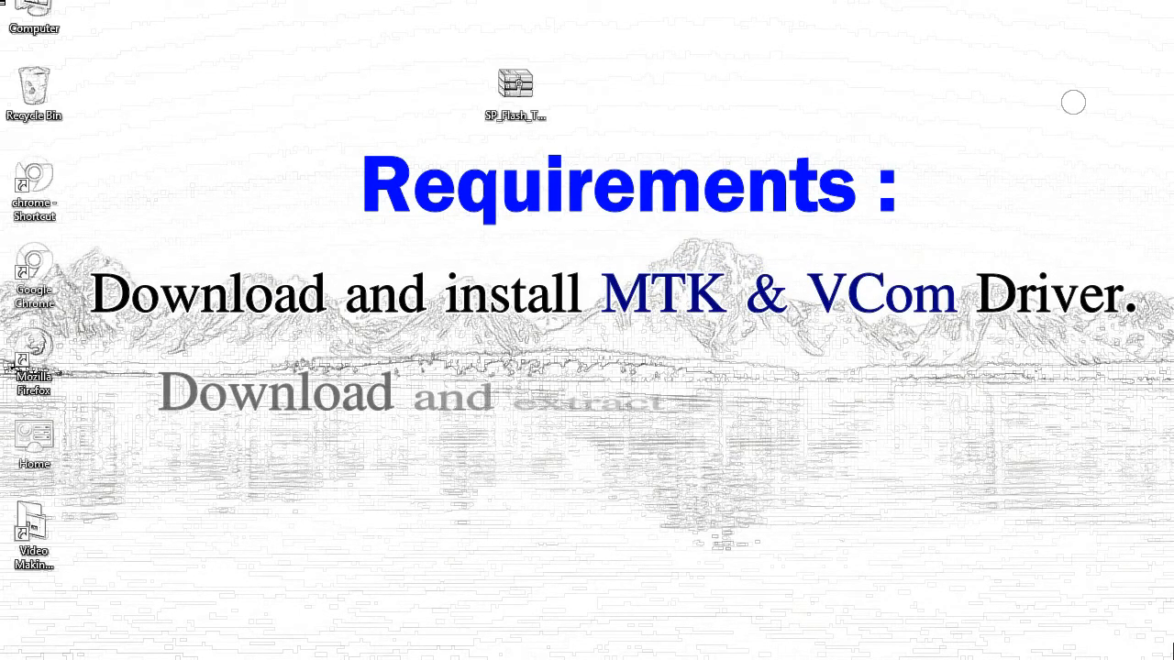
# - Extract the SP_Flash_Tool archive on the desktop via its context menu
pyautogui.rightClick(516, 88)
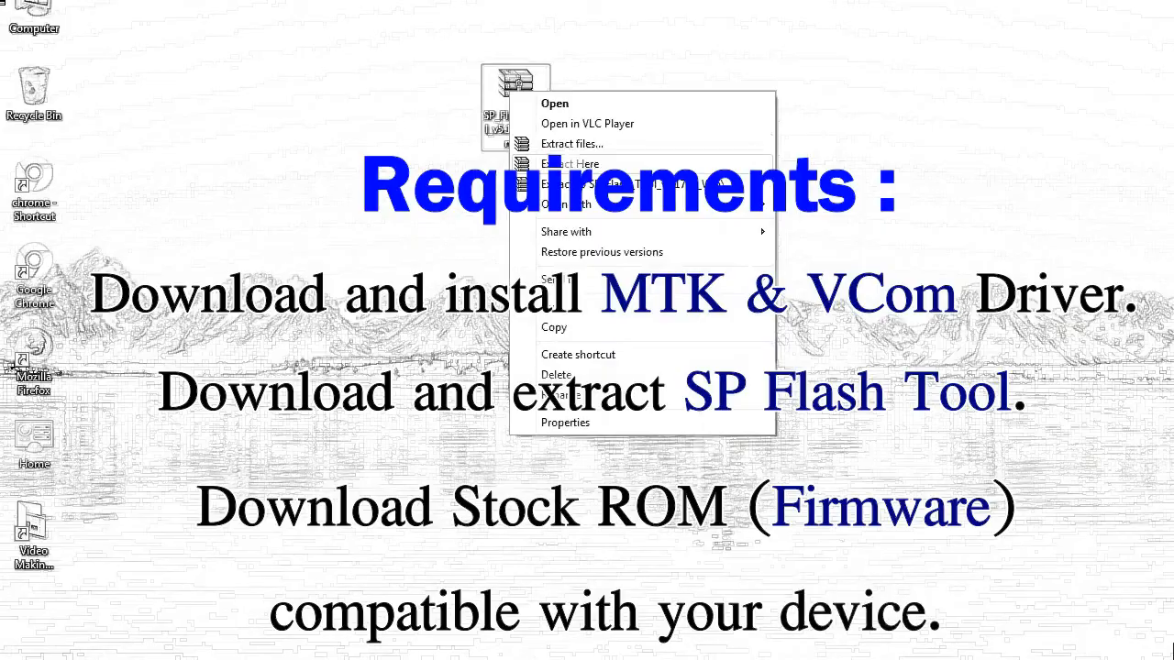
pyautogui.click(568, 163)
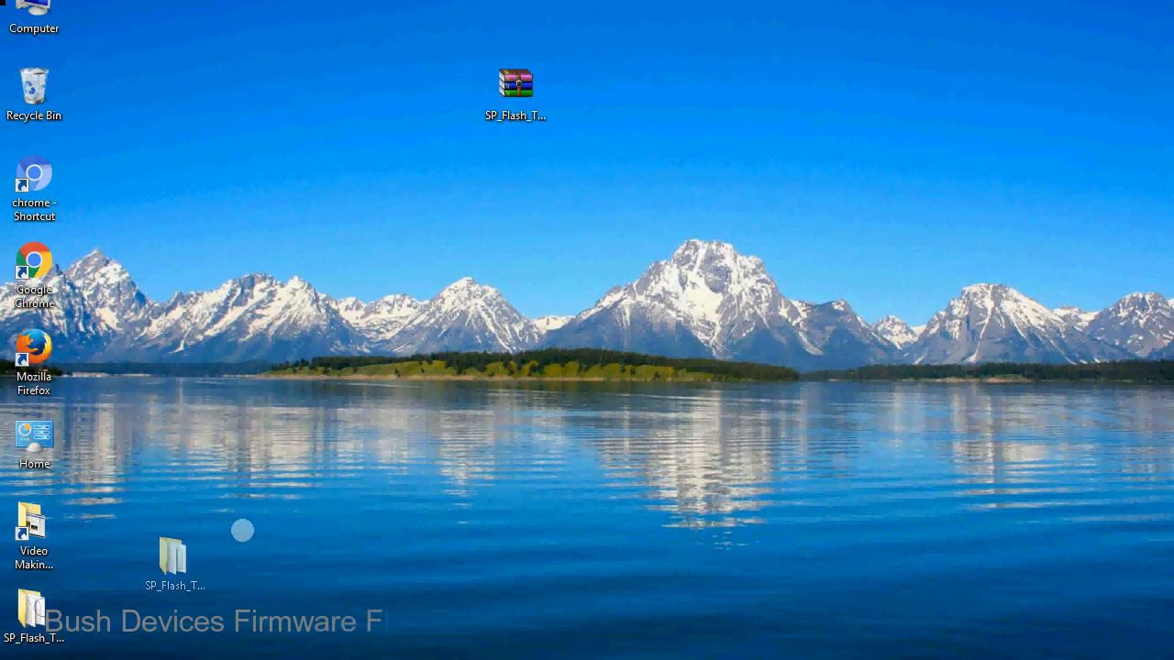
# - Move the extracted SP_Flash_Tool_v5.1728_Win folder beside the archive and open it
pyautogui.moveTo(172, 559); pyautogui.dragTo(594, 96)
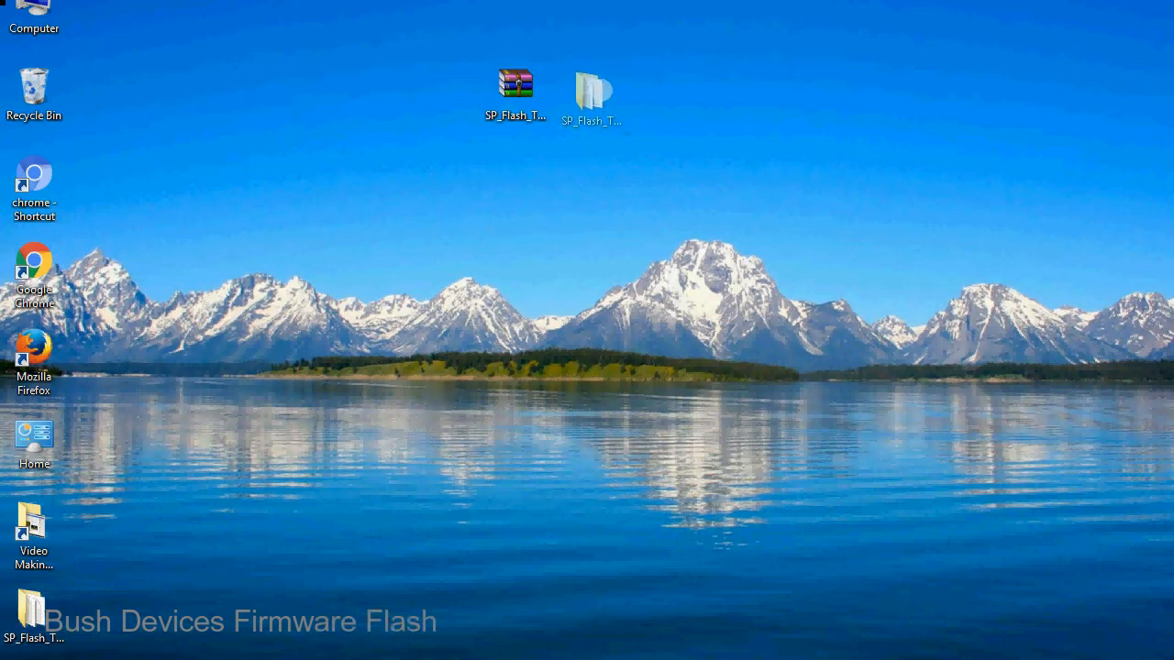
pyautogui.click(590, 91)
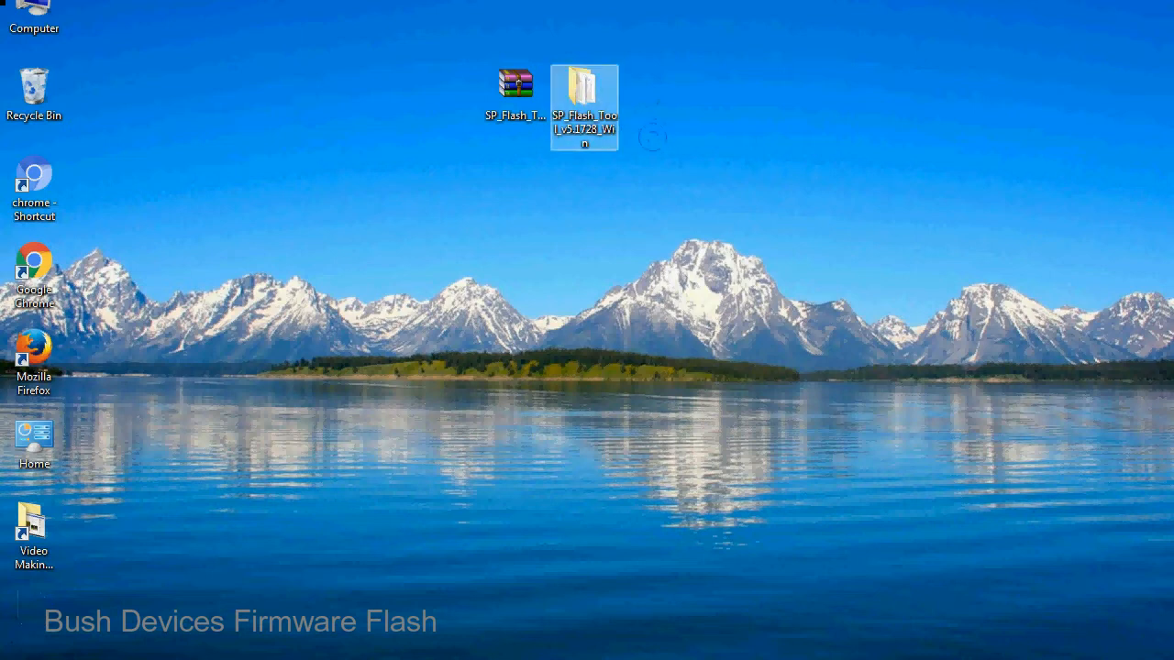
pyautogui.doubleClick(583, 95)
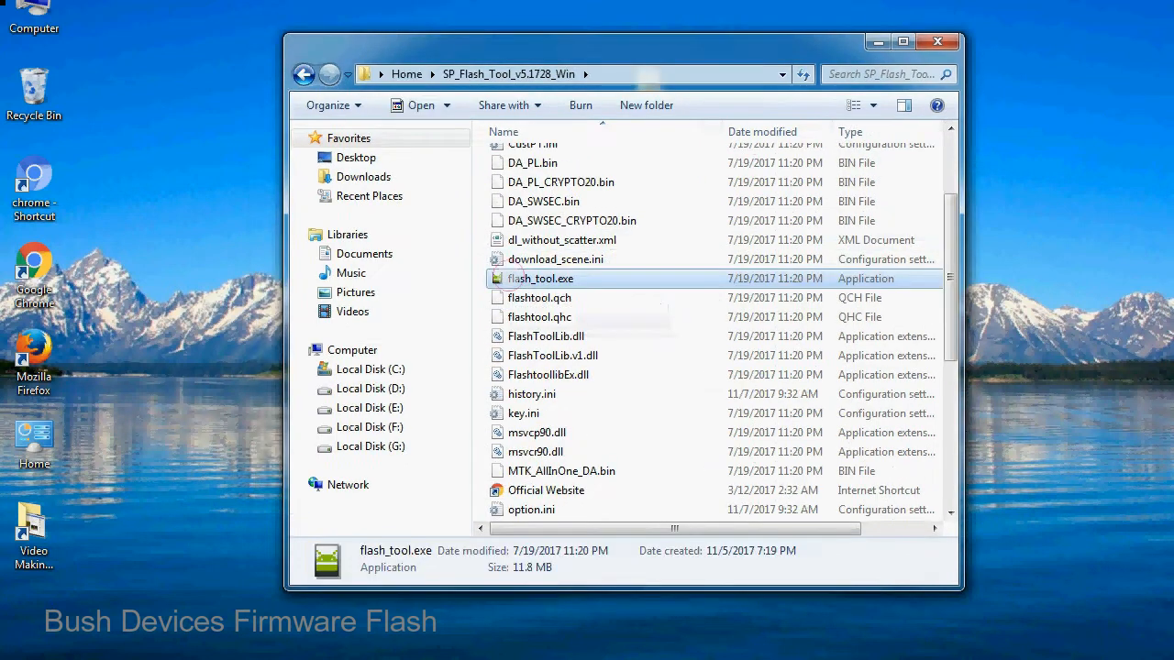
# - Launch flash_tool.exe to bring up Smart Phone Flash Tool on the Download tab
pyautogui.rightClick(539, 279)
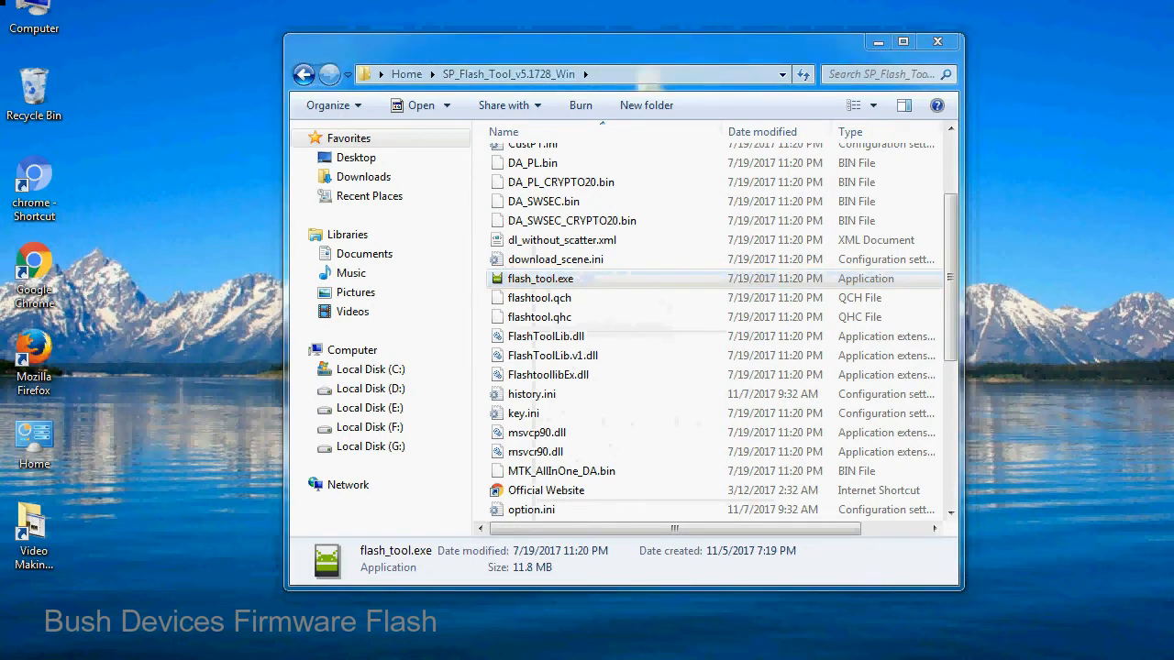
pyautogui.doubleClick(539, 279)
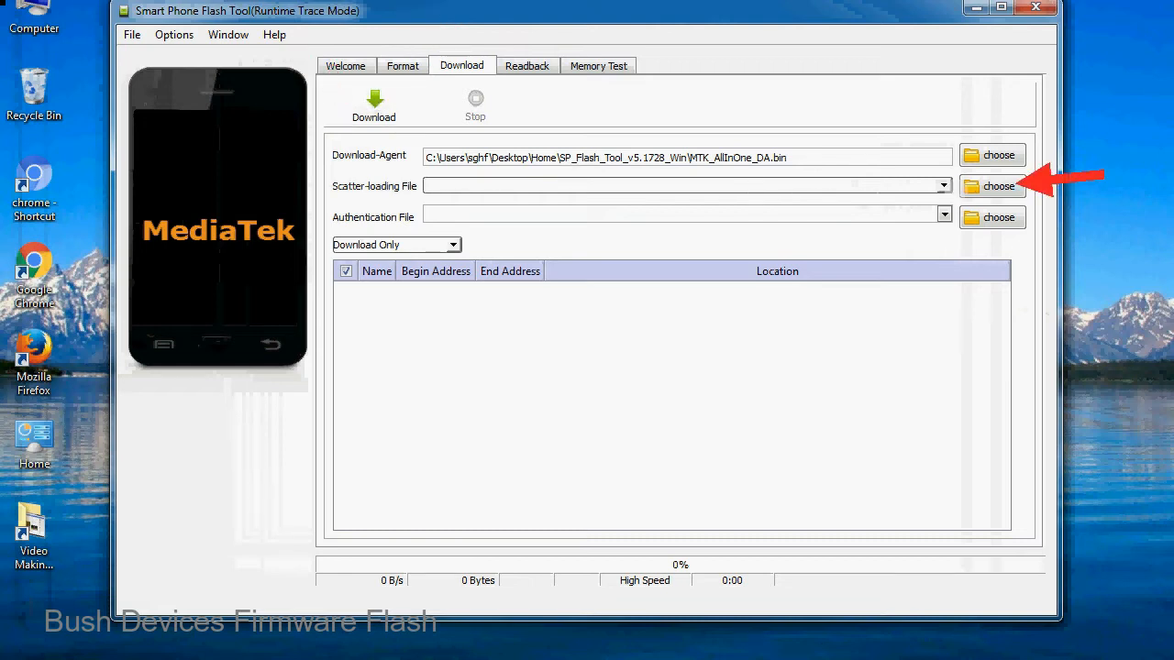
# - Browse for a scatter-loading file, landing in the Firmware folder
pyautogui.click(998, 187)
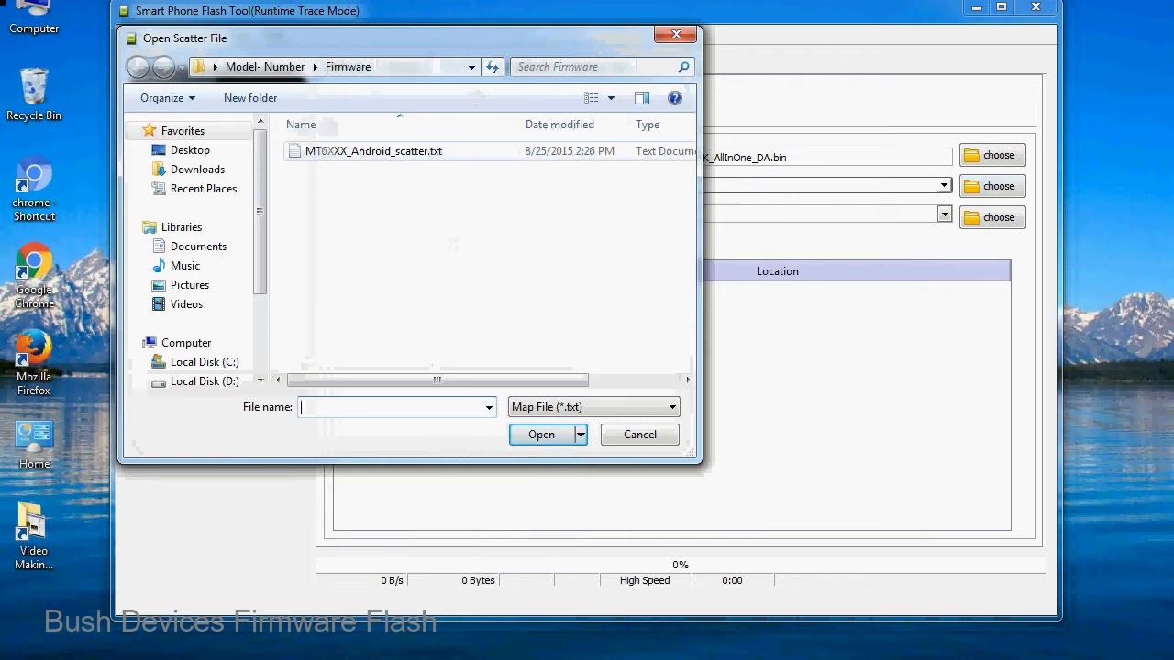
# - Load MT6XXX_Android_scatter.txt, listing partitions PRELOADER through USERDATA for MT6582
pyautogui.click(374, 150)
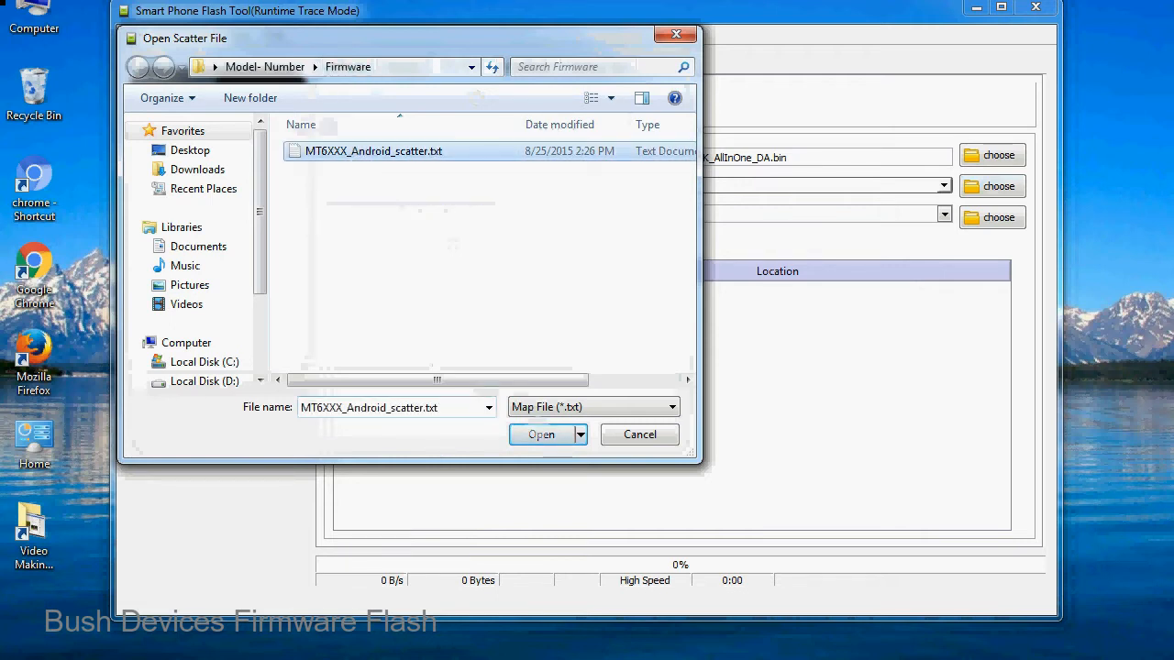
pyautogui.click(541, 435)
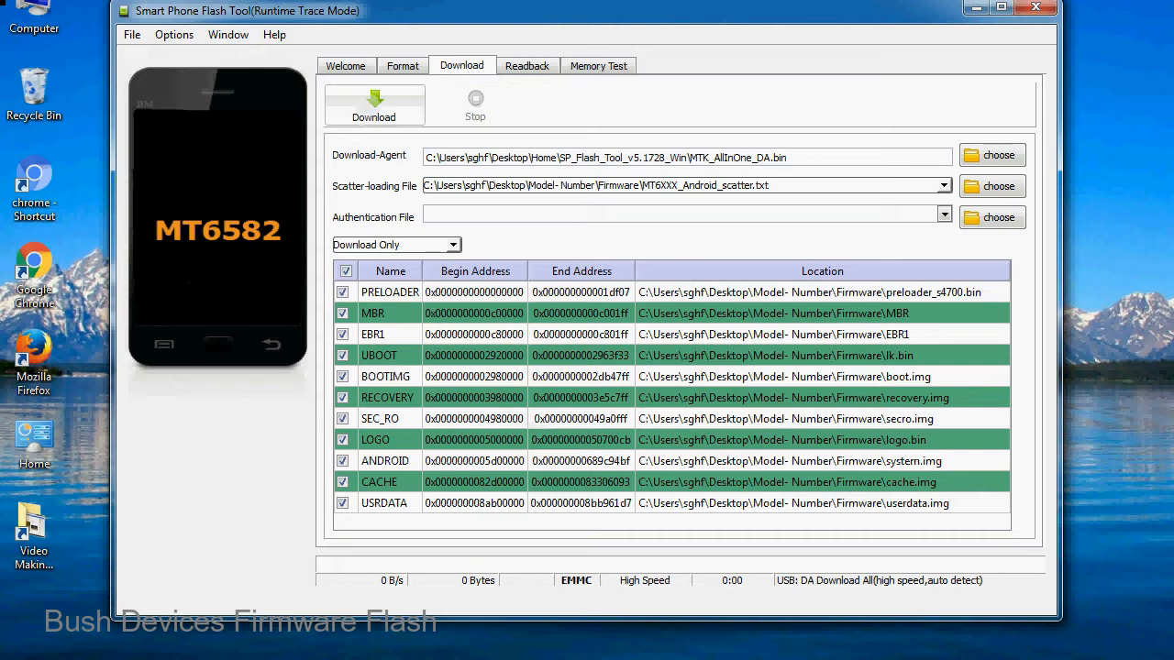
# - Start the firmware download, locking the fields with status USB: DA Download All
pyautogui.click(374, 103)
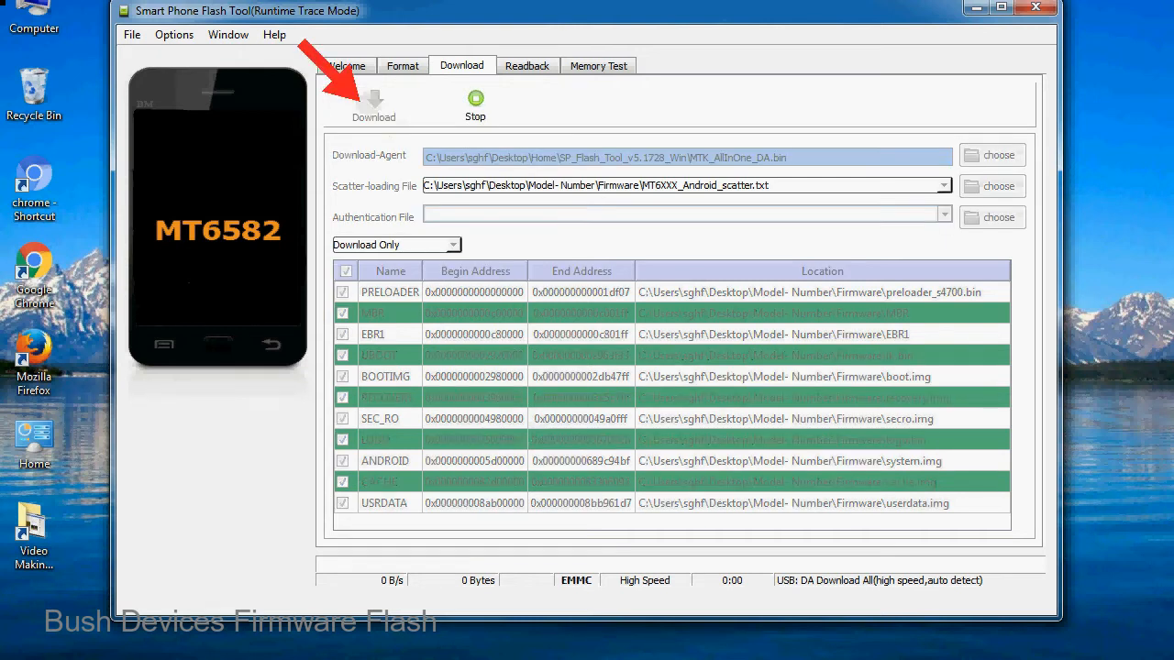